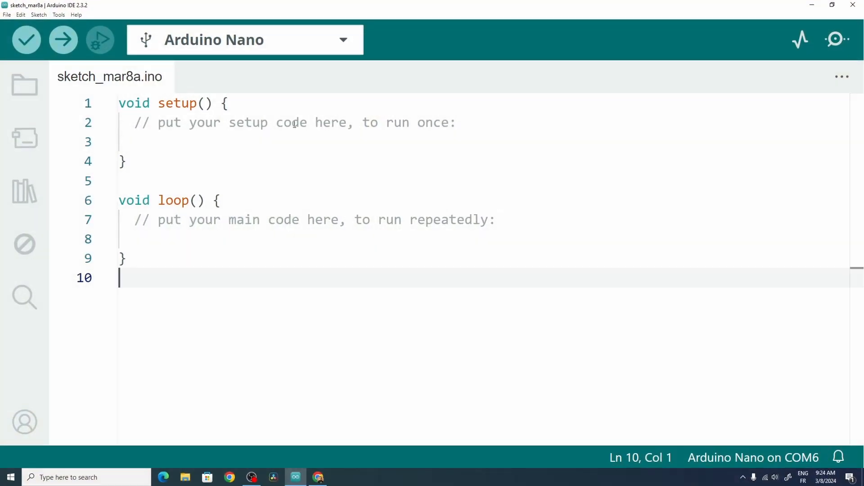
Step: Add 'int readPin = 2;' and 'int ledPin = 3;' above setup(), followed by a blank line
click(120, 102)
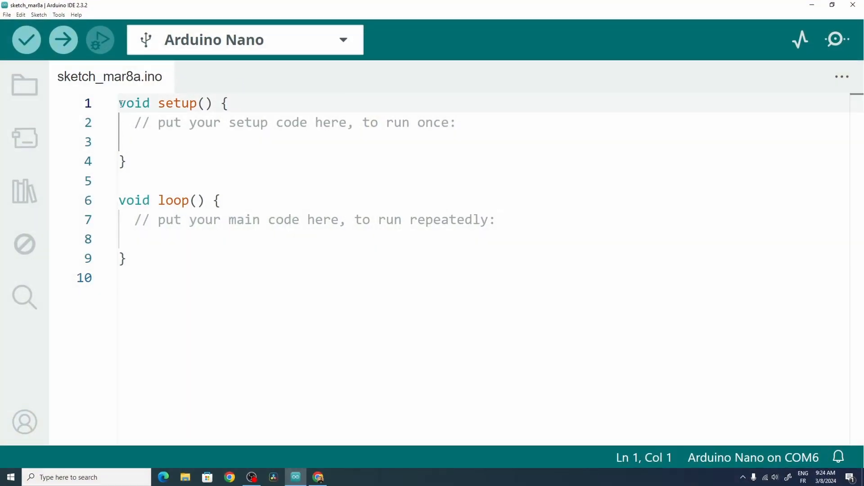
key(Enter)
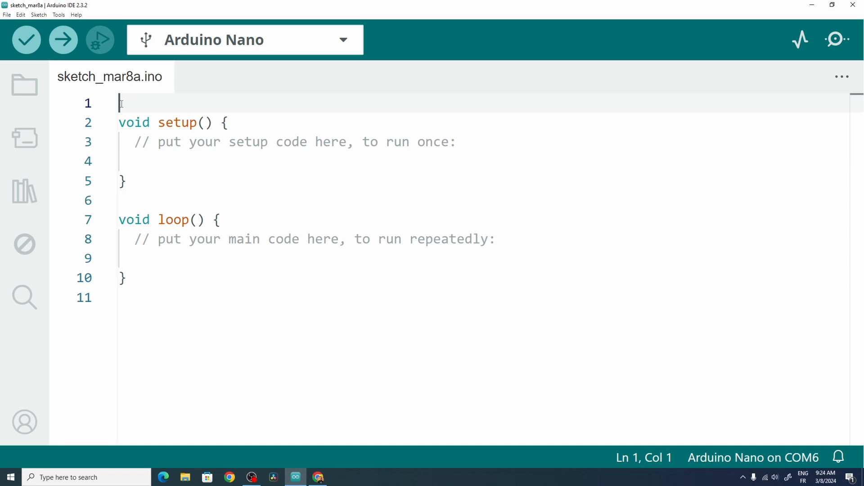
text(int)
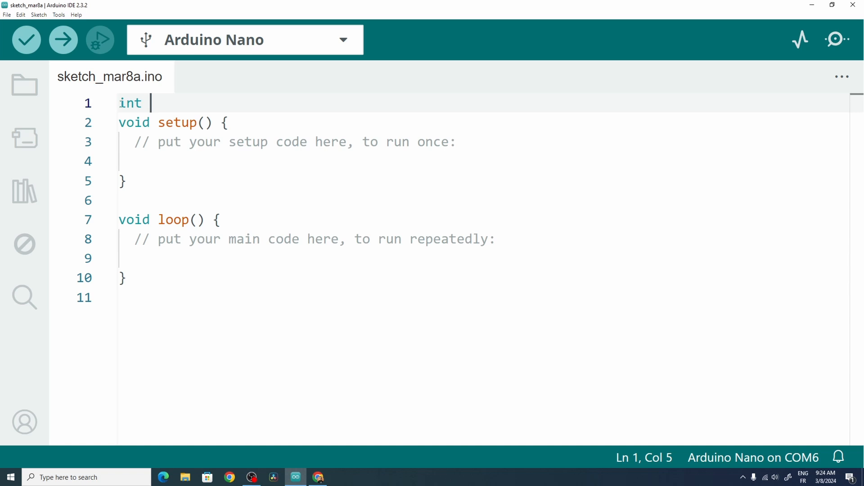
text(readPin)
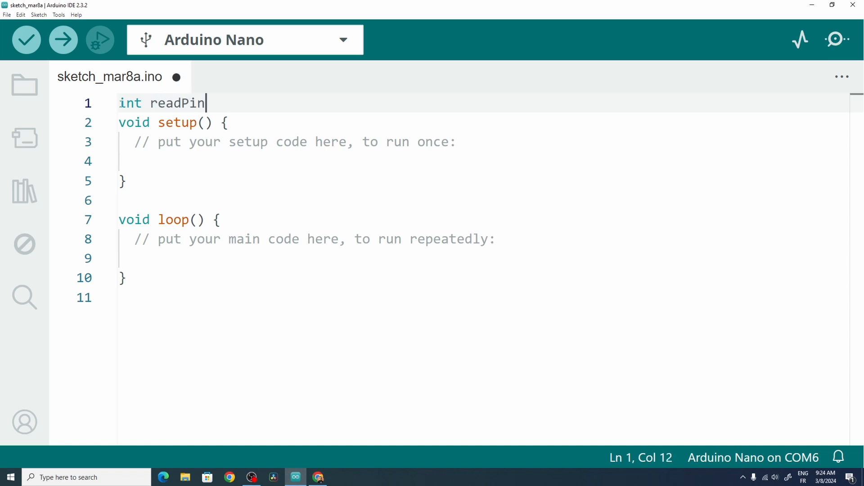
text(= 2)
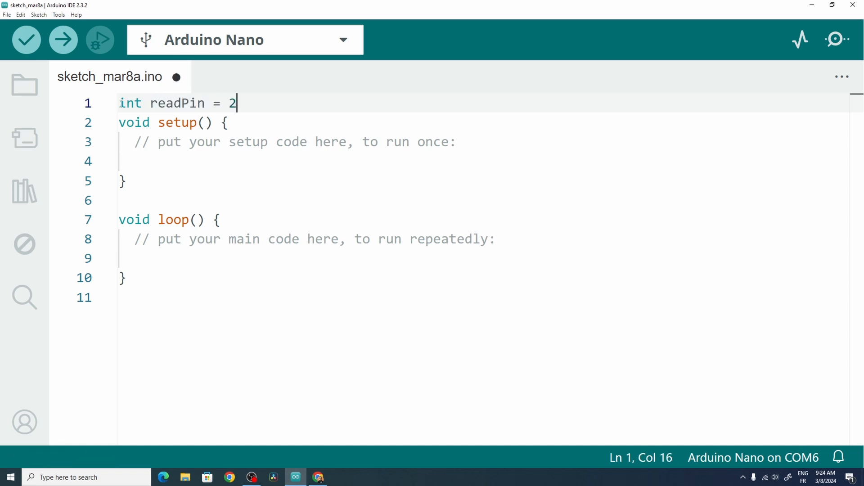
text(;)
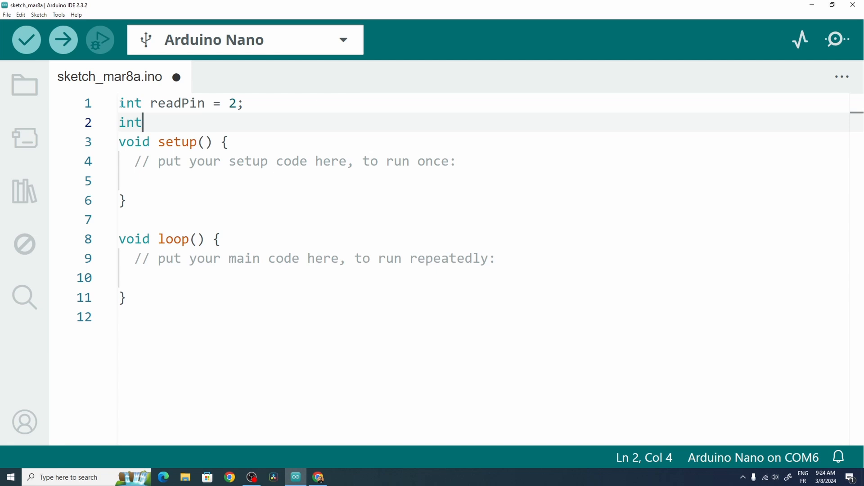
text(ledPin =)
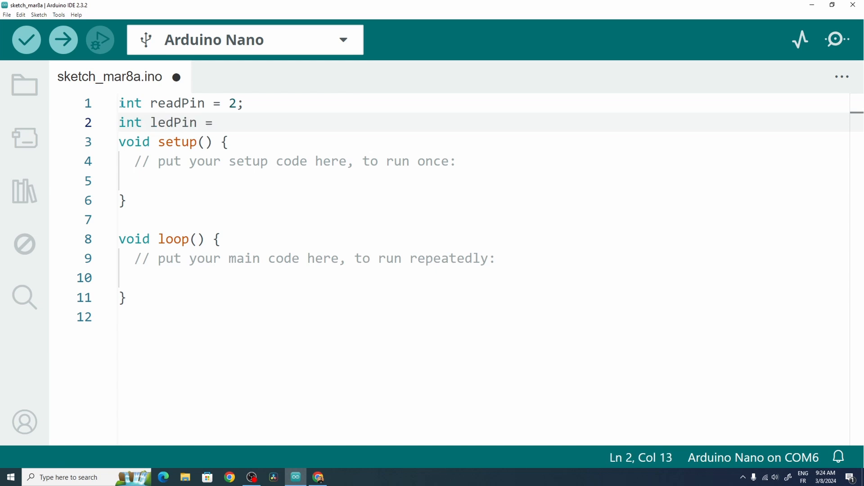
text(3)
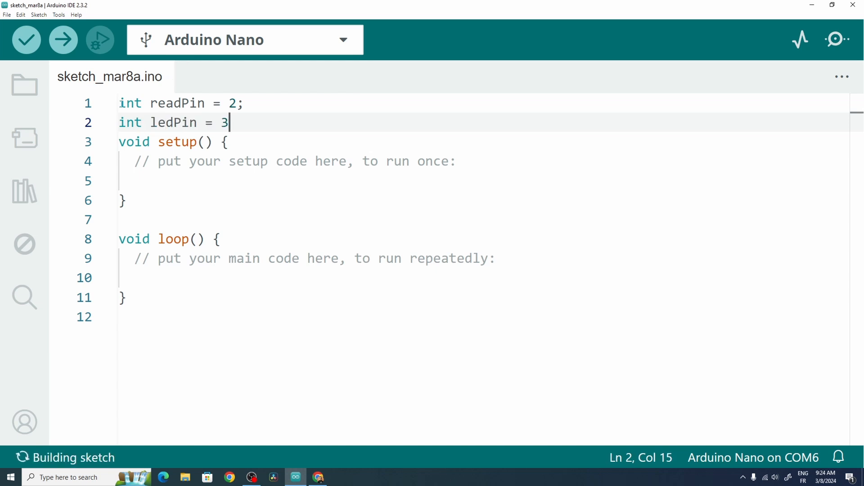
key(Enter)
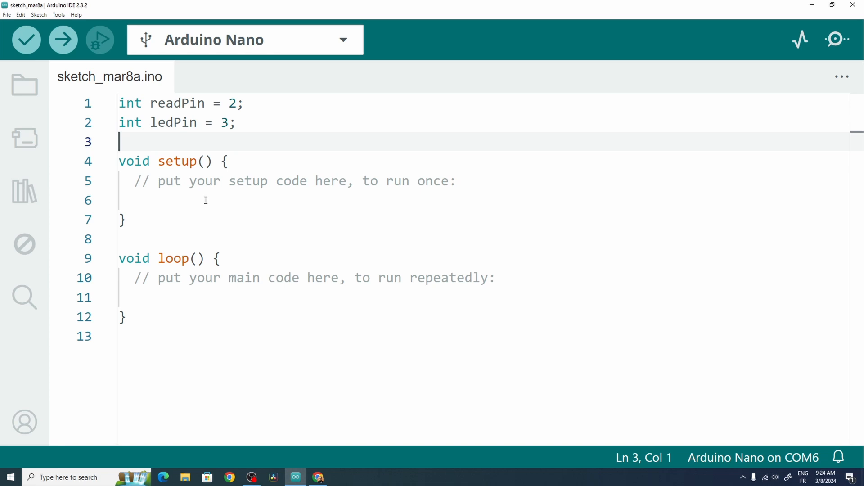
Step: Write pinMode(readPin, INPUT); and pinMode(ledPin, OUTPUT); inside setup(), saving along the way
text(p)
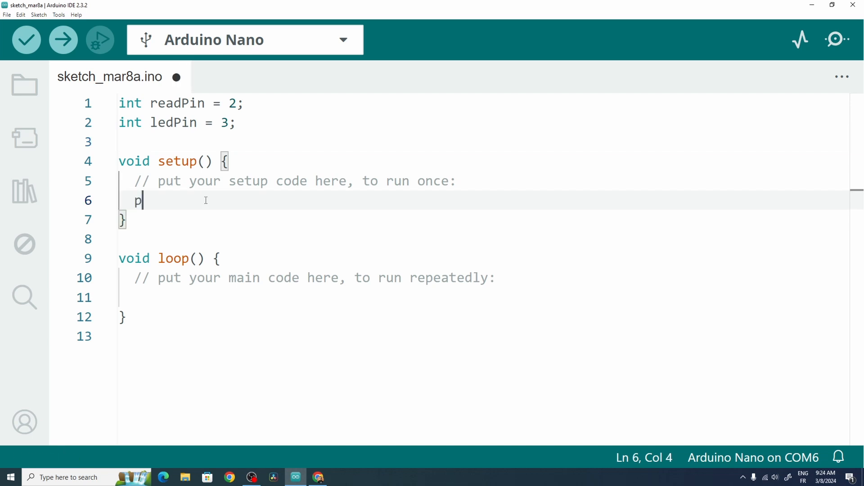
text(inMode()
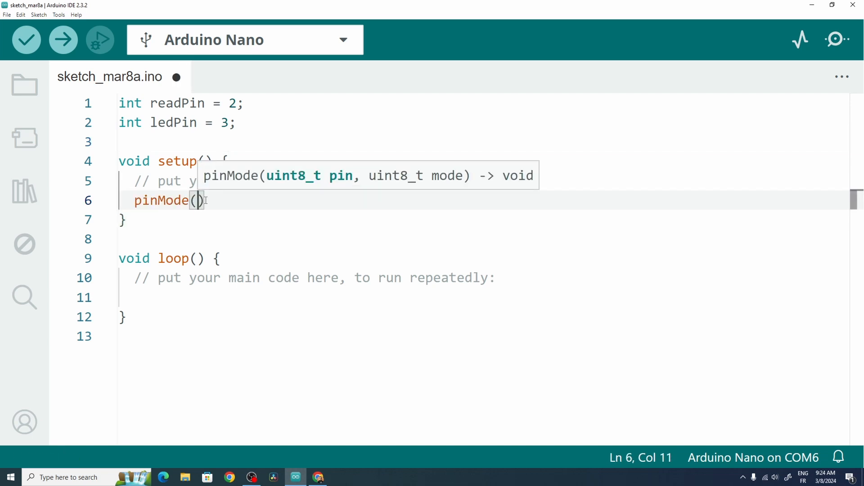
key(ctrl+s)
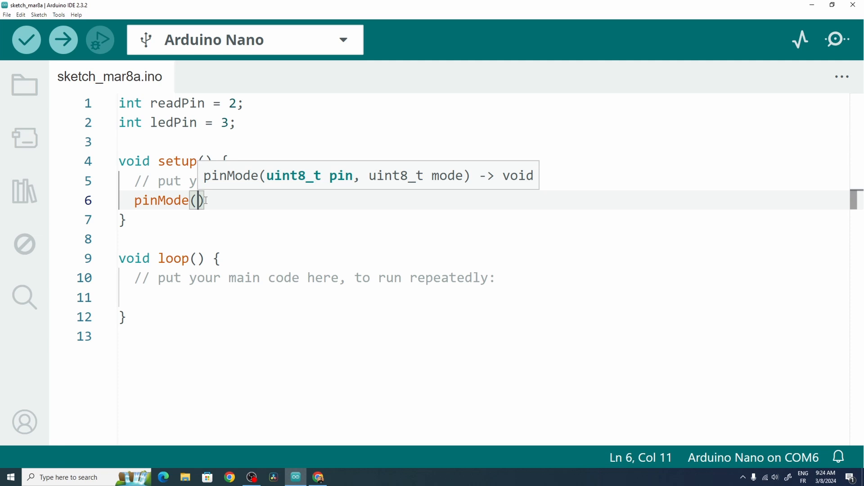
text(readPin)
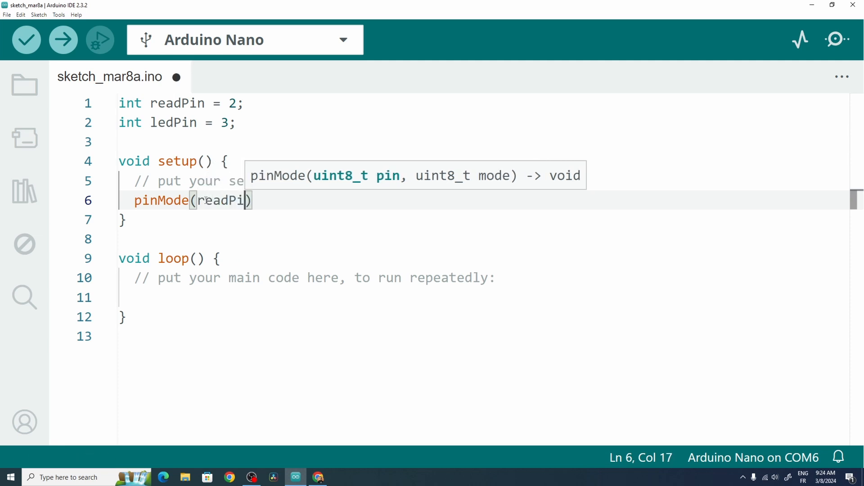
text(,)
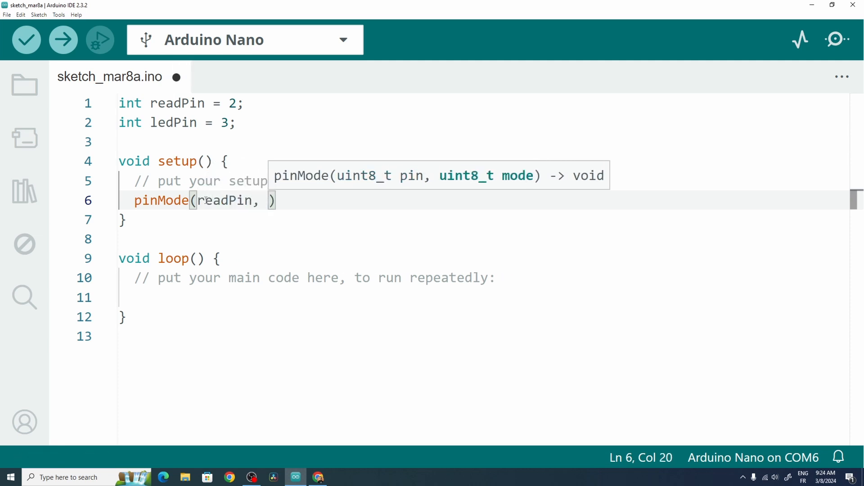
text(INPUT);)
text(pinMode()
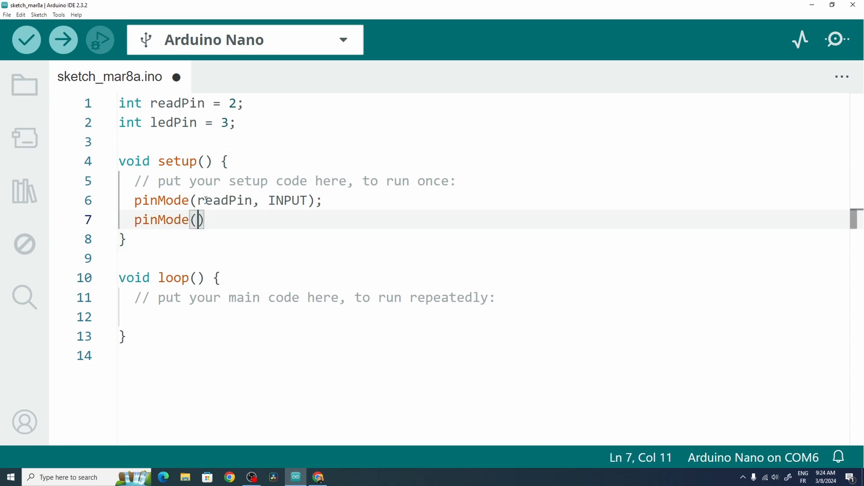
text(led)
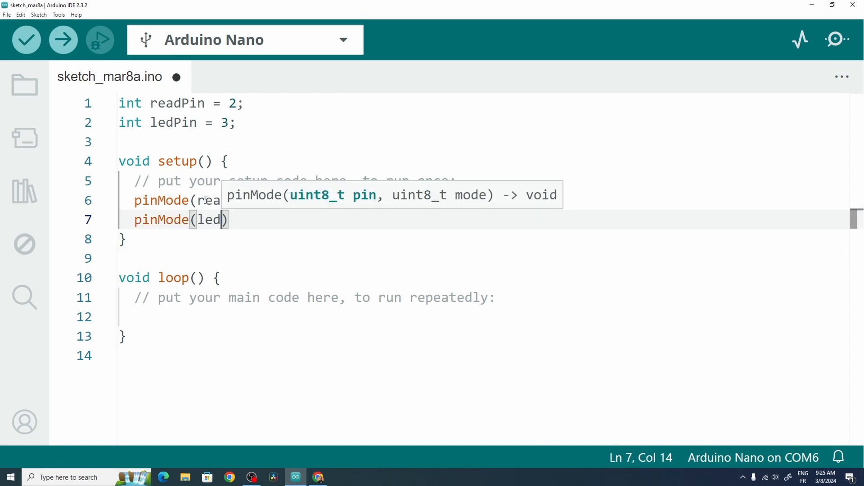
text(Pin, OUTPUT)
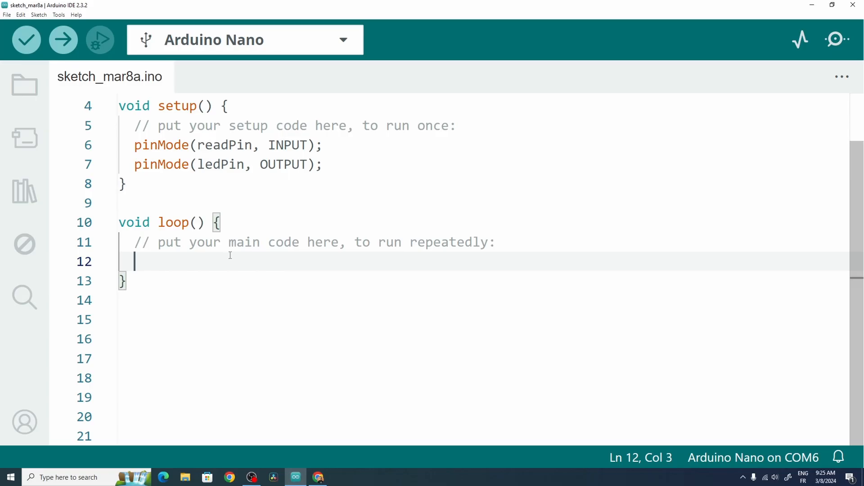
Step: Begin the loop with if(digitalRead(readPin) == 1) { as the condition
text(if(digital)
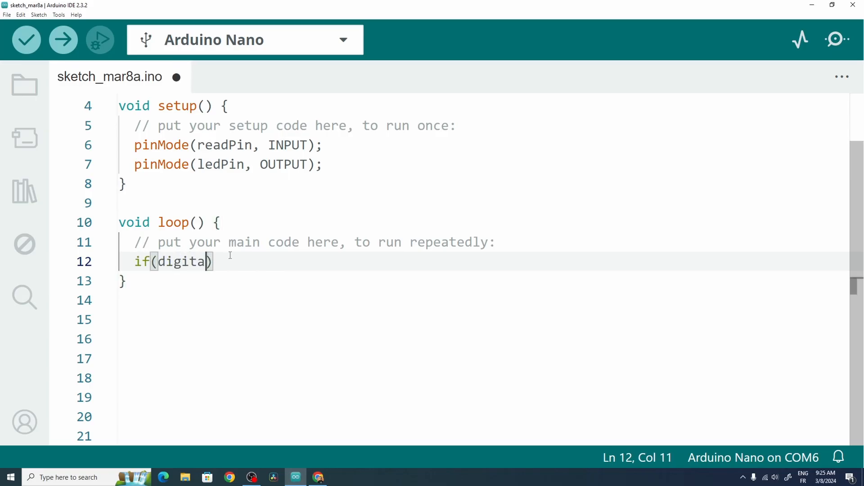
text(lRead(readPin)
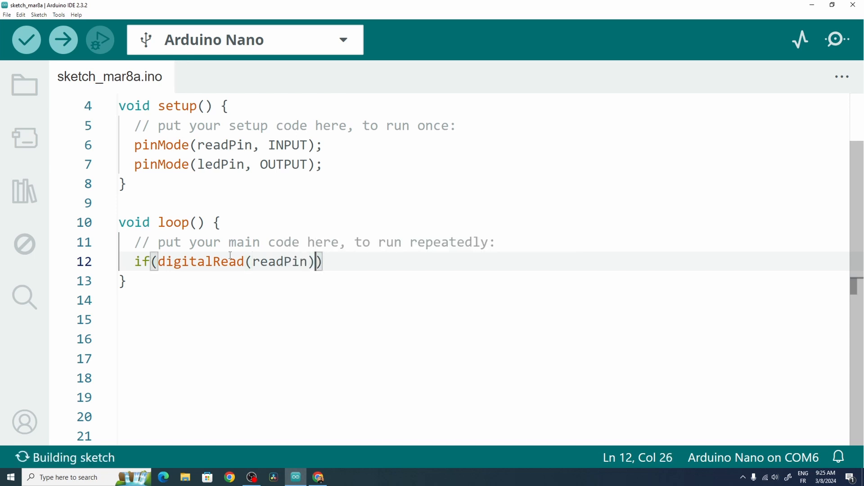
text(==)
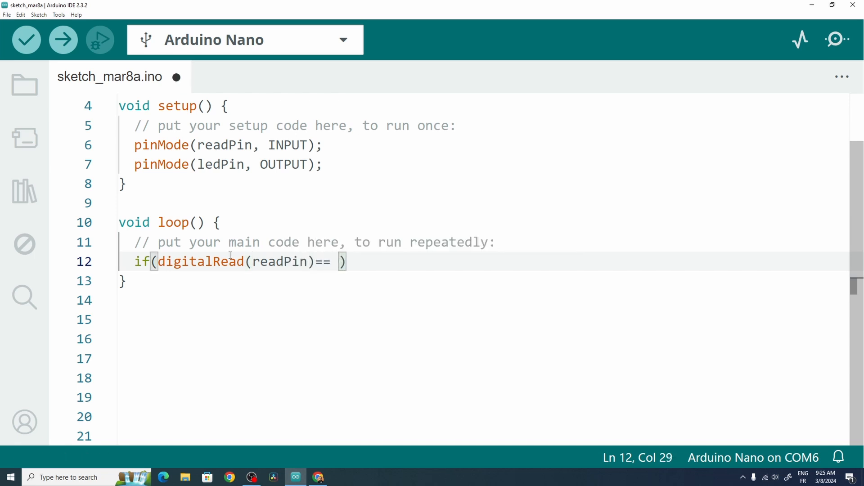
text(0)
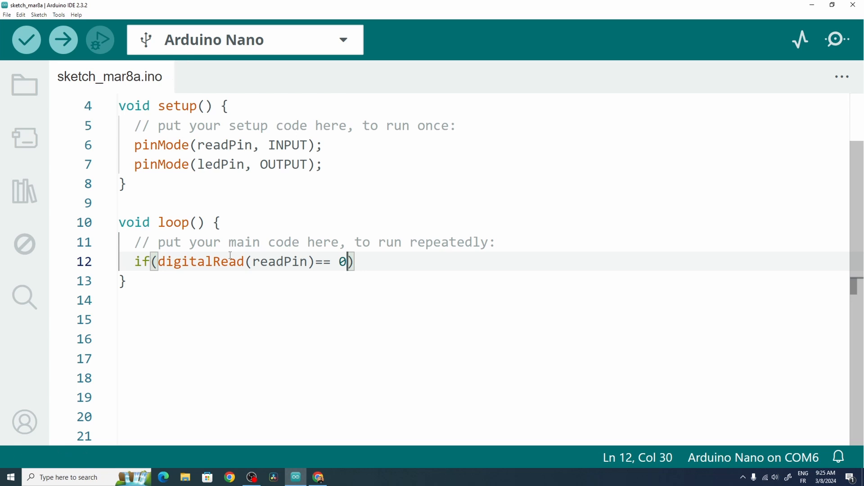
text(1)
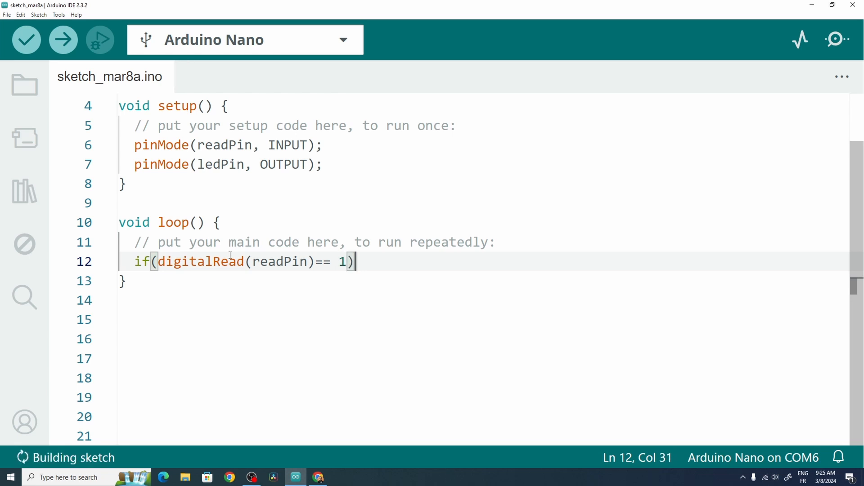
text({)
text(digitalWrite()
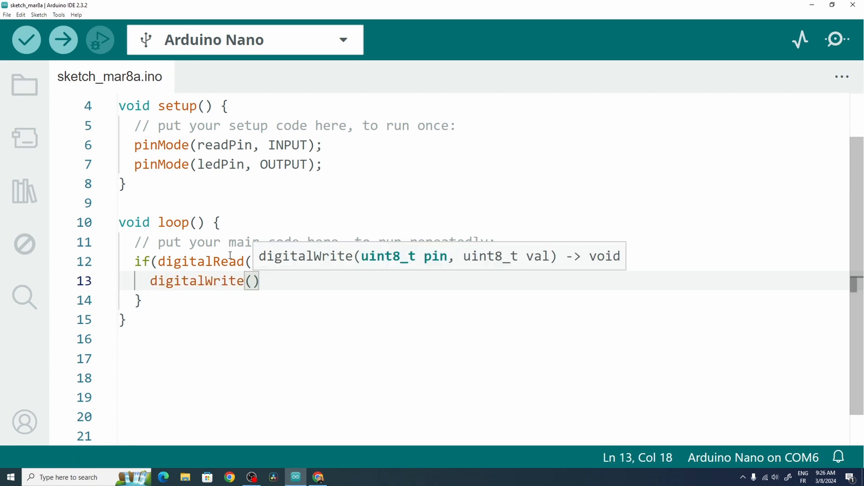
Step: Write digitalWrite(ledPin, HIGH); in the if block and digitalWrite(ledPin, LOW); in the else block
text(led)
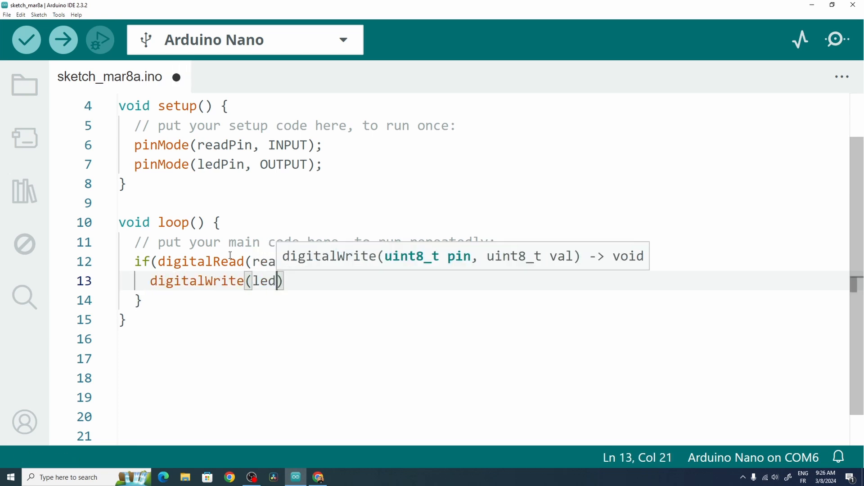
text(Pin, HIGH)
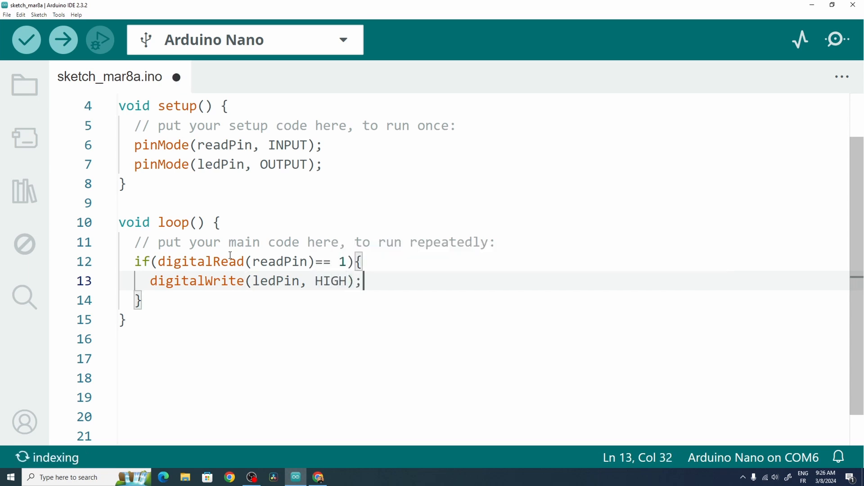
text(el)
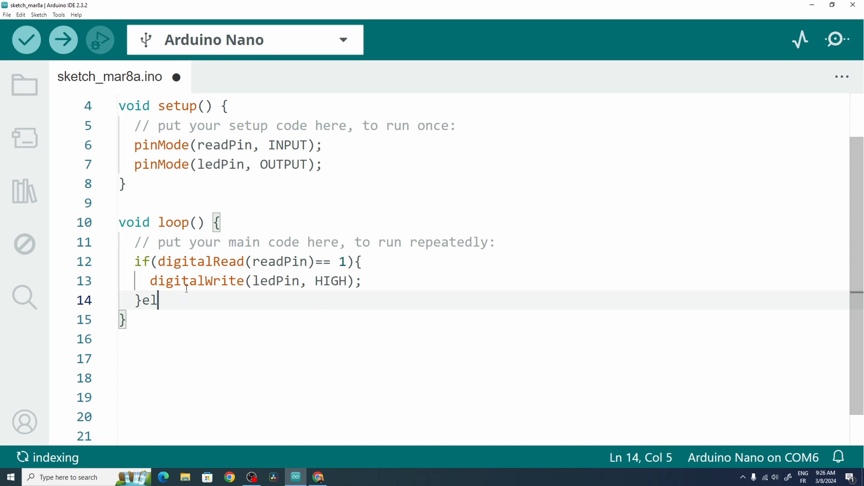
text(se{)
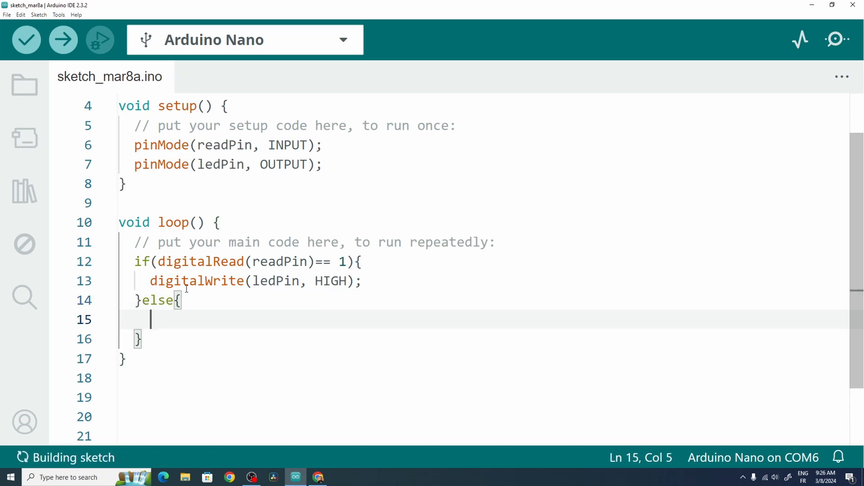
text(digitalWrite(ledPin, LOW);)
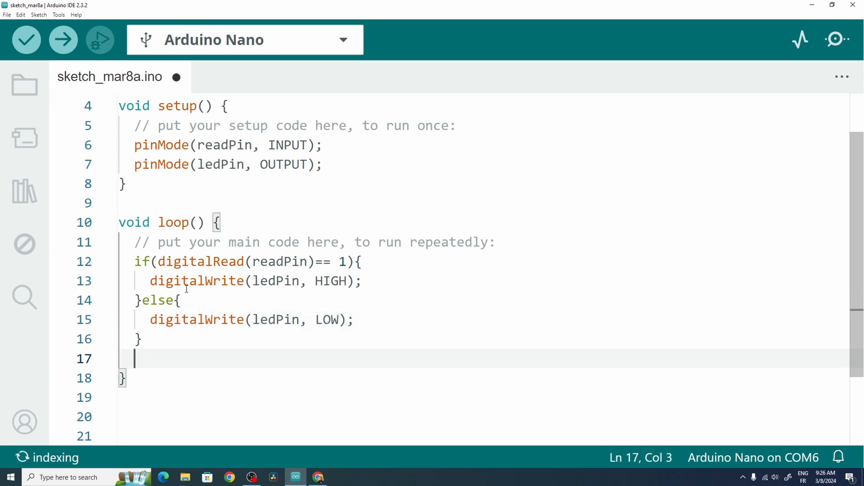
Step: End the loop with delay(20); and verify the sketch compiles (1048 bytes)
text(delay()
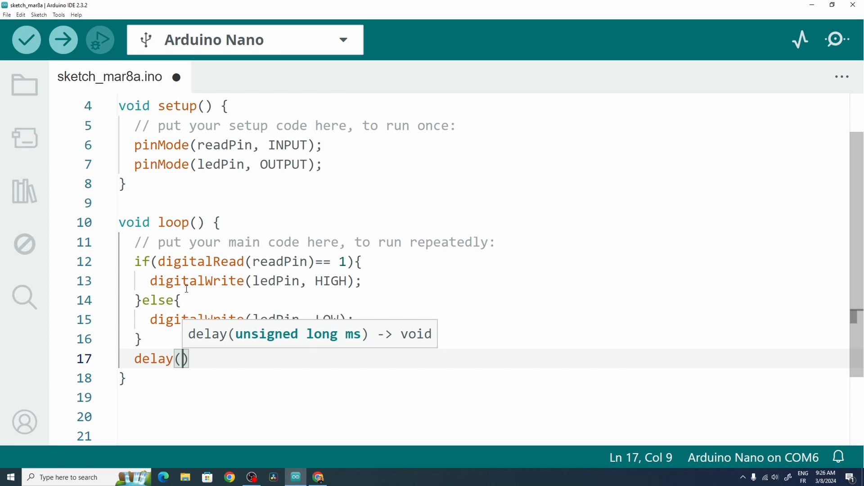
text(20)
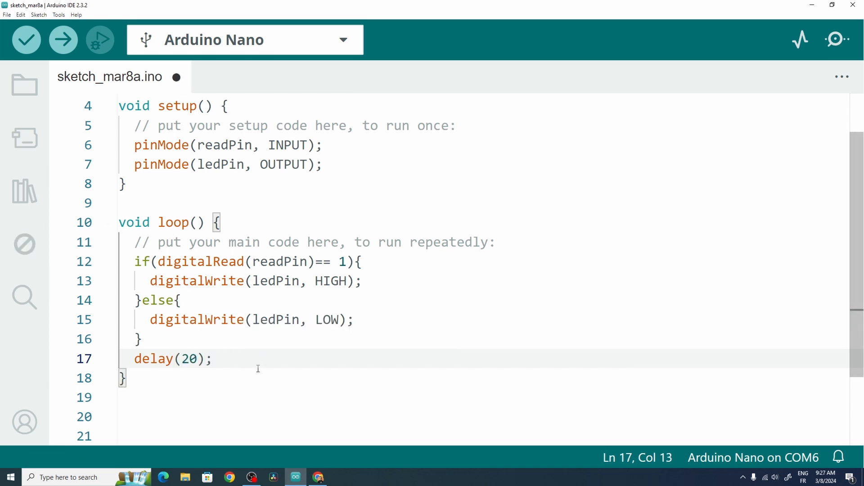
click(26, 40)
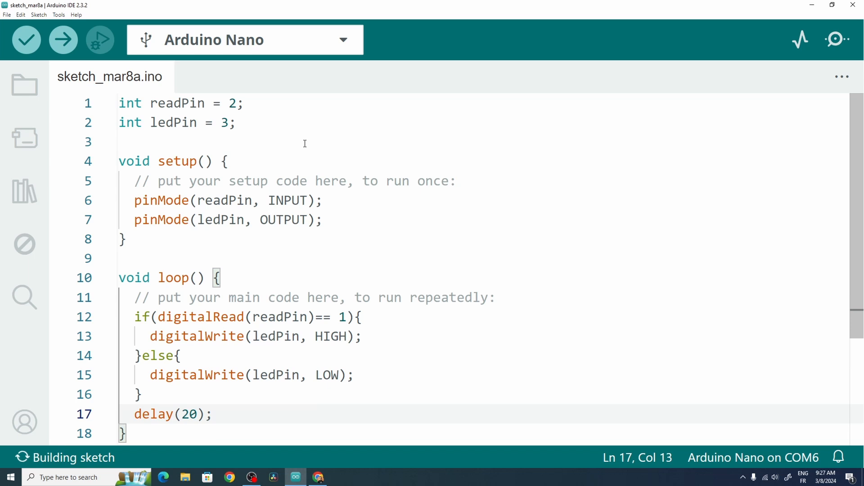
click(245, 39)
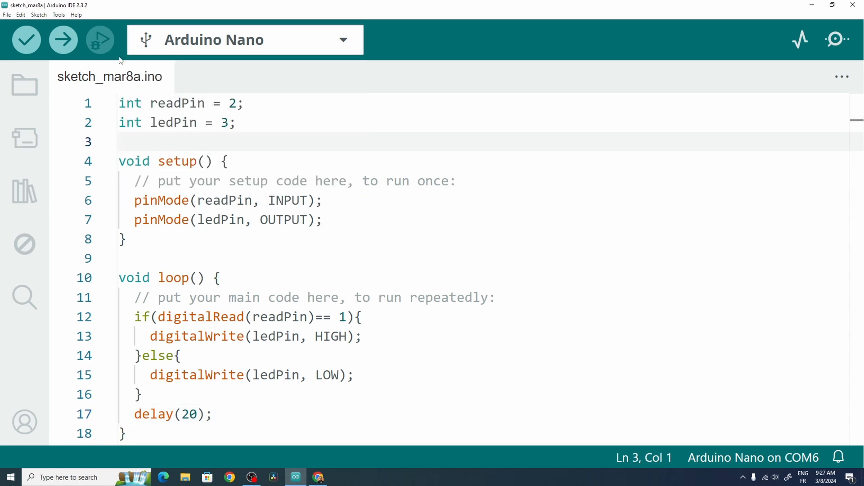
click(26, 39)
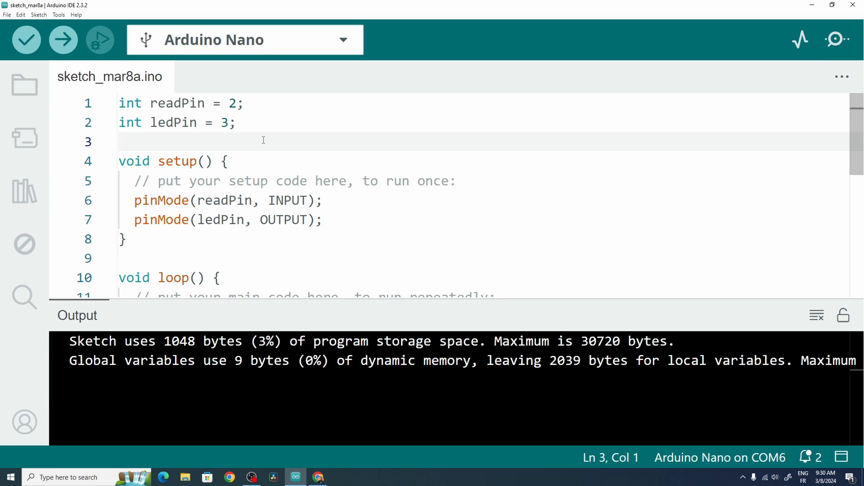
Step: Declare 'bool isOn = false;' below the pin variables and begin an int oldValue declaration
text(bool)
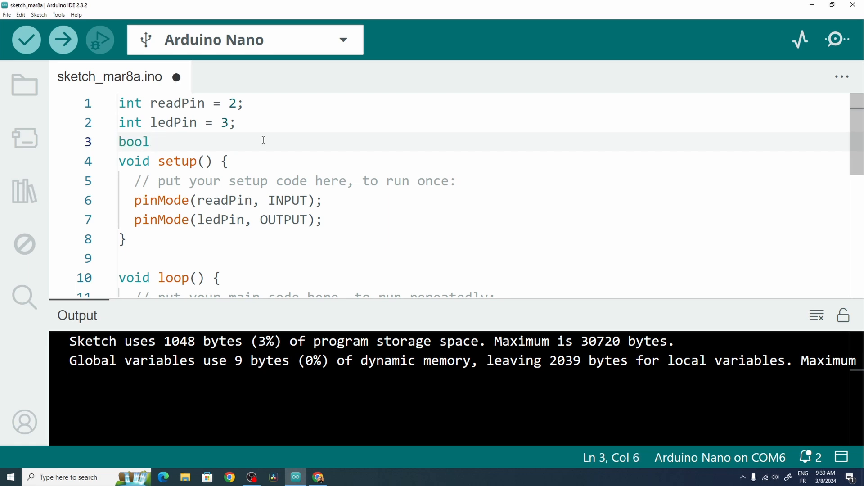
text(isOn)
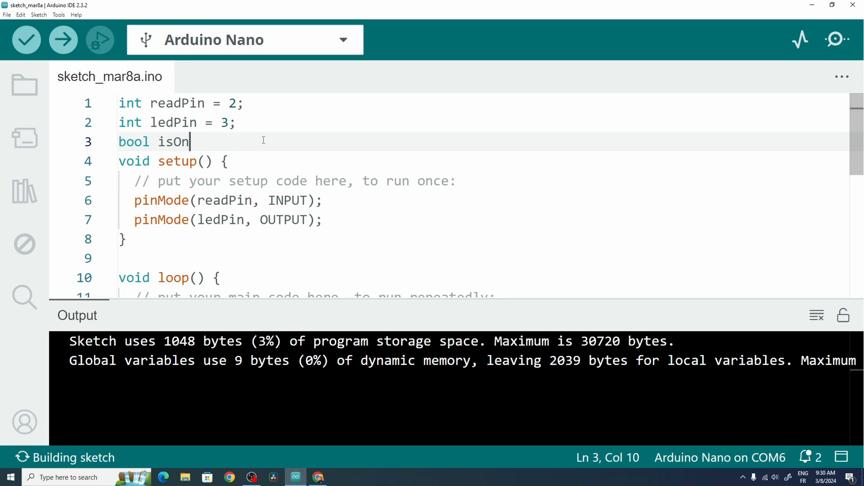
text(= false;)
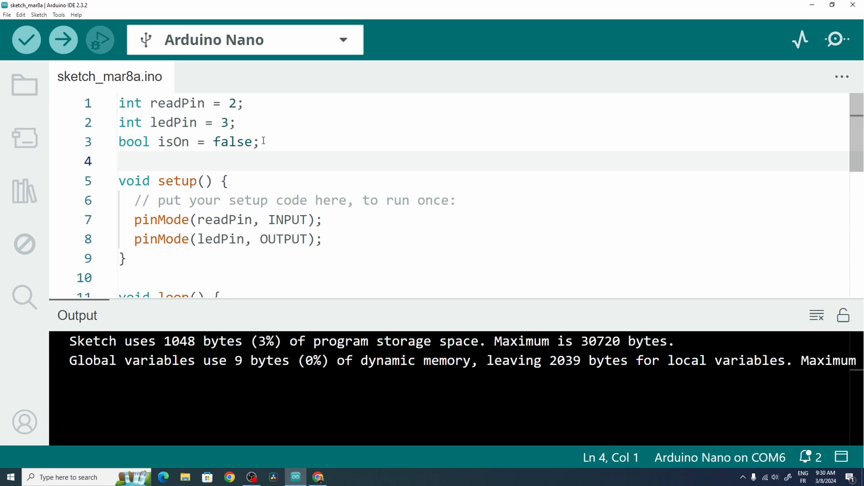
text(int)
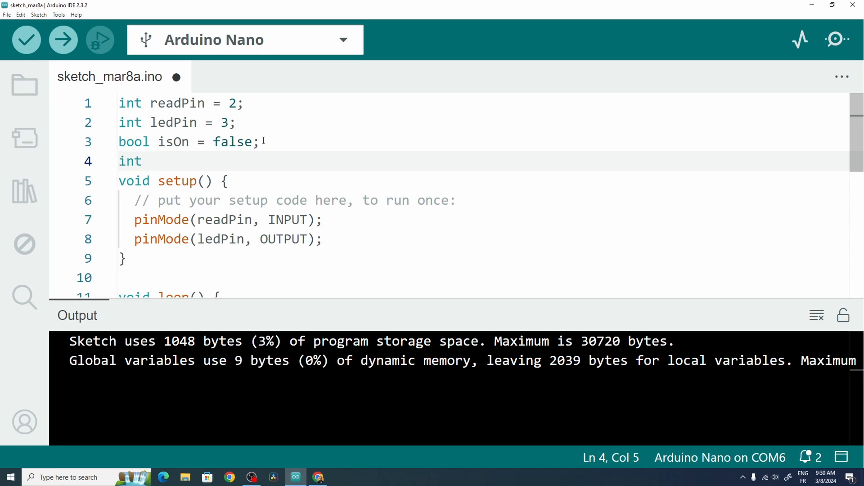
text(ol)
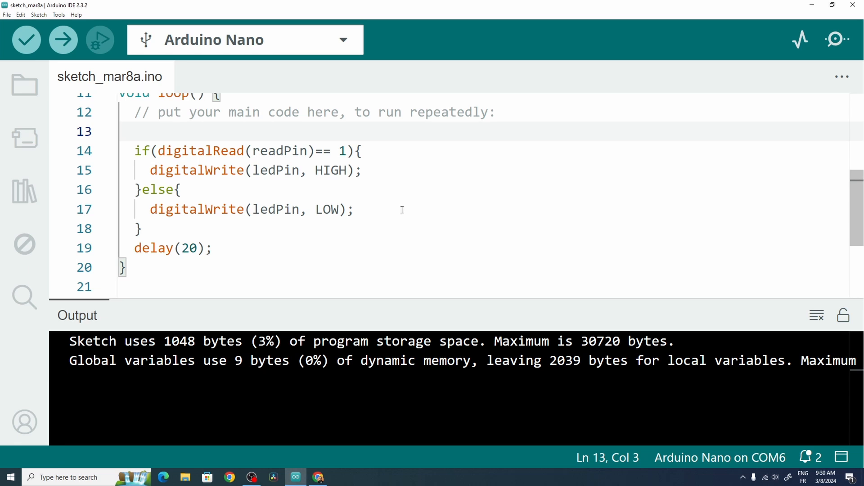
Step: Store the button state with int newValue = digitalRead(readPin); at the top of loop()
text(i)
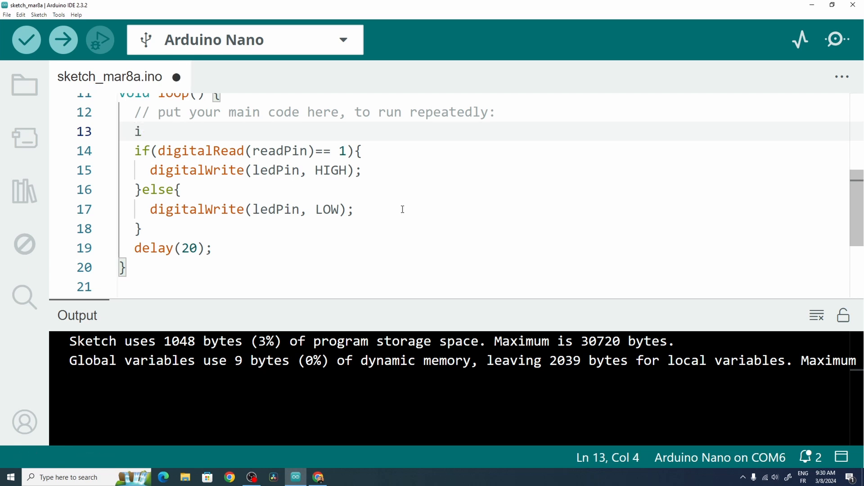
text(nt)
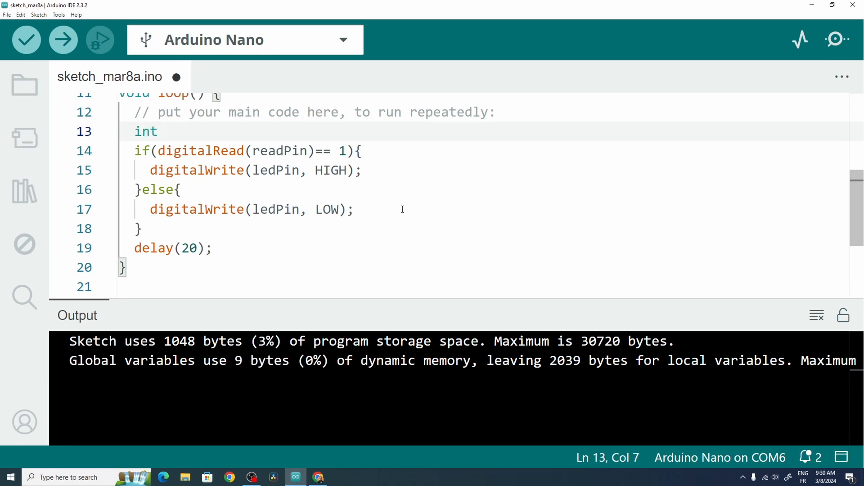
text(new)
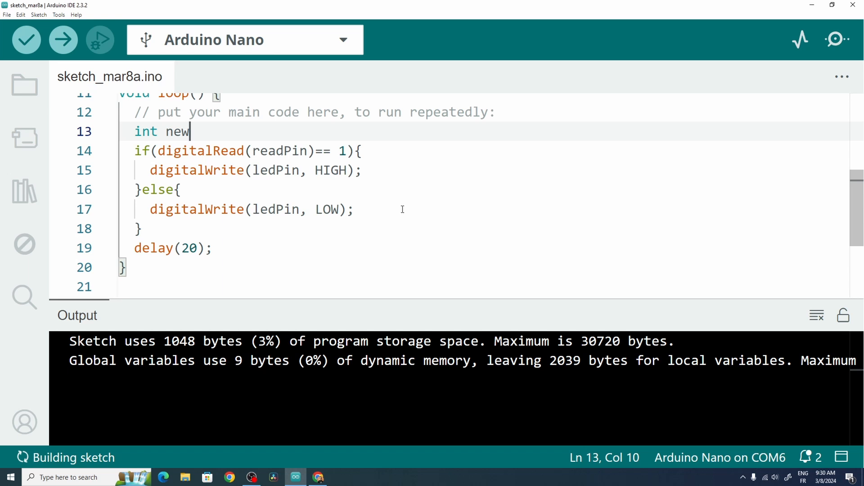
text(Value)
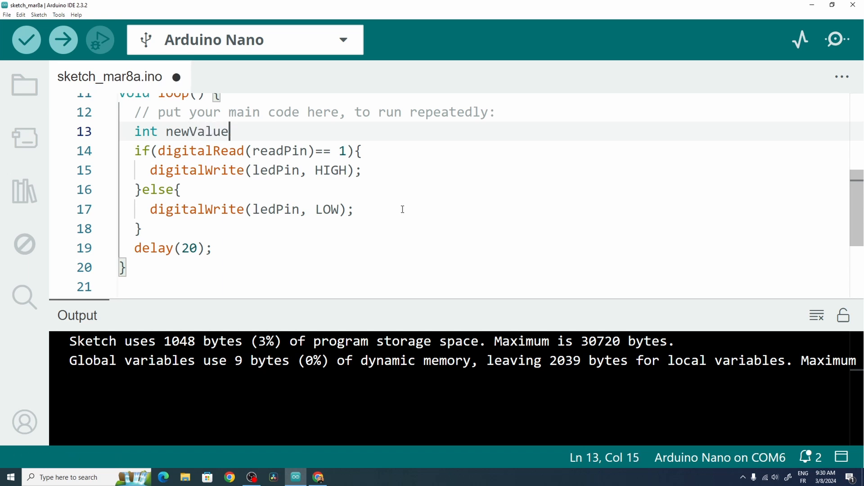
text(= digitalRead())
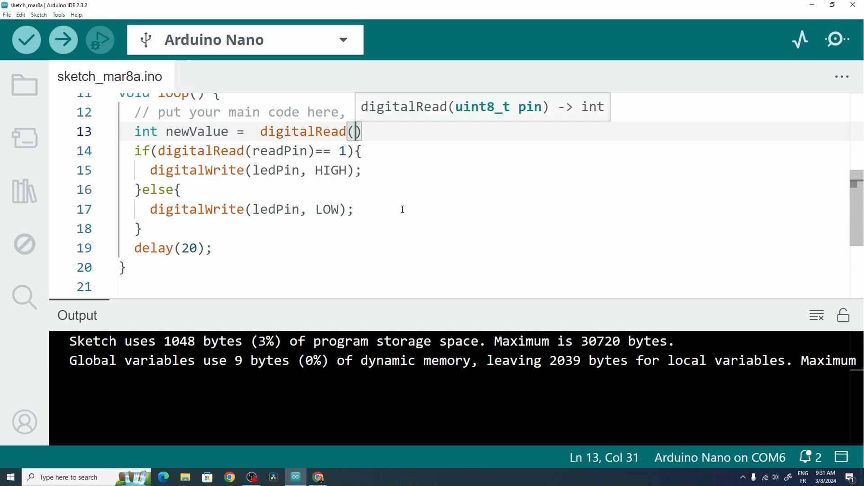
text(readPin)
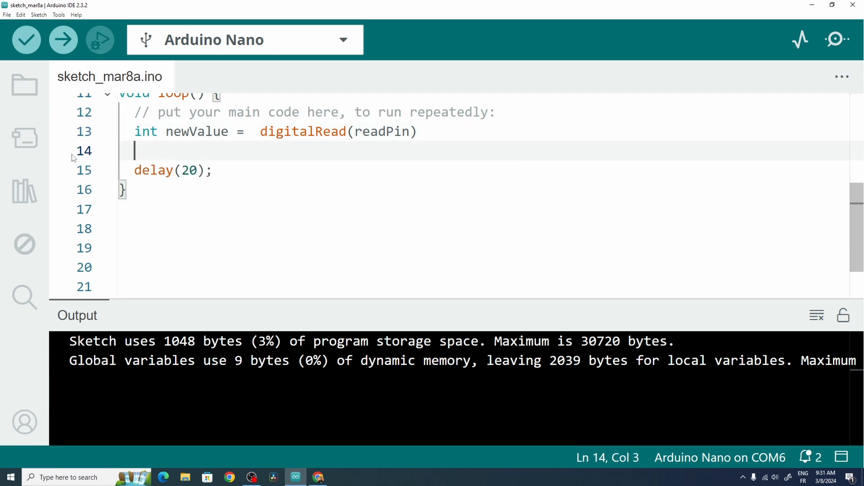
Step: Open an if (newValue = 1 && oldValue = 0) { block for rising-edge detection
text(if (ne)
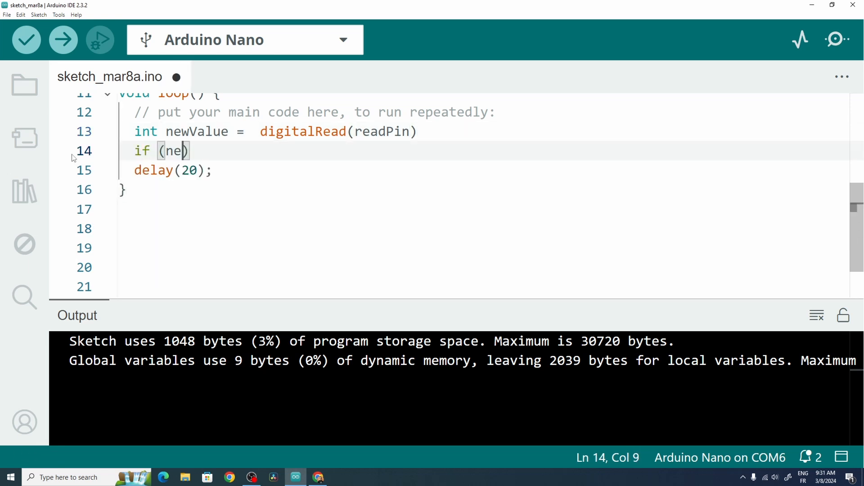
text(wValue = 1)
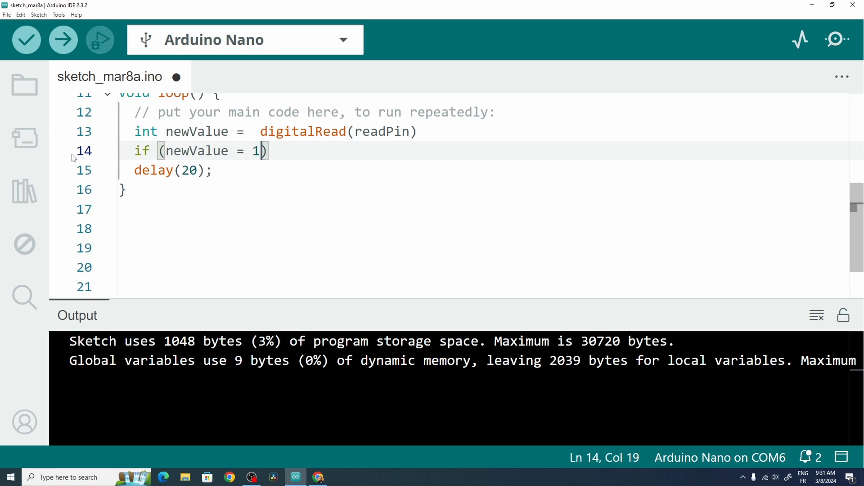
text(&& oldValue =)
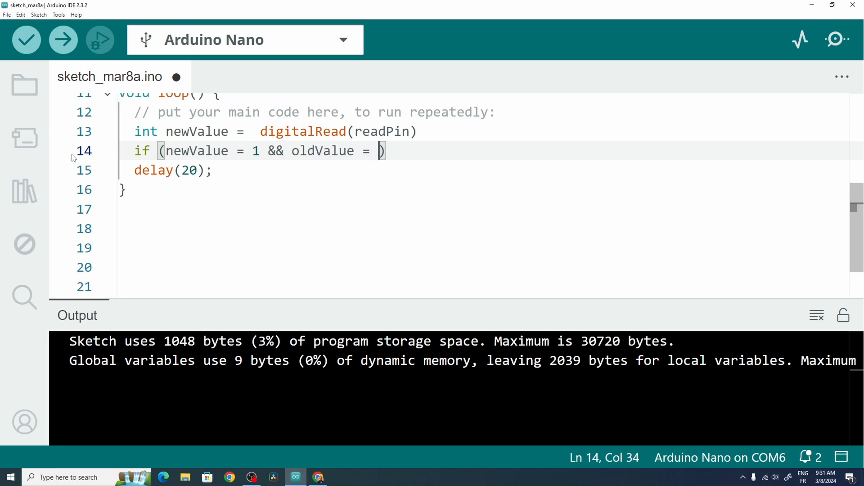
text(0)
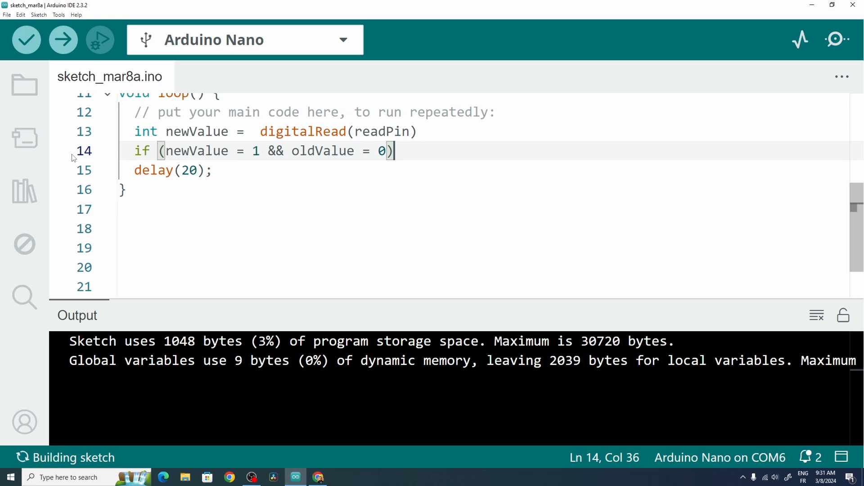
text({)
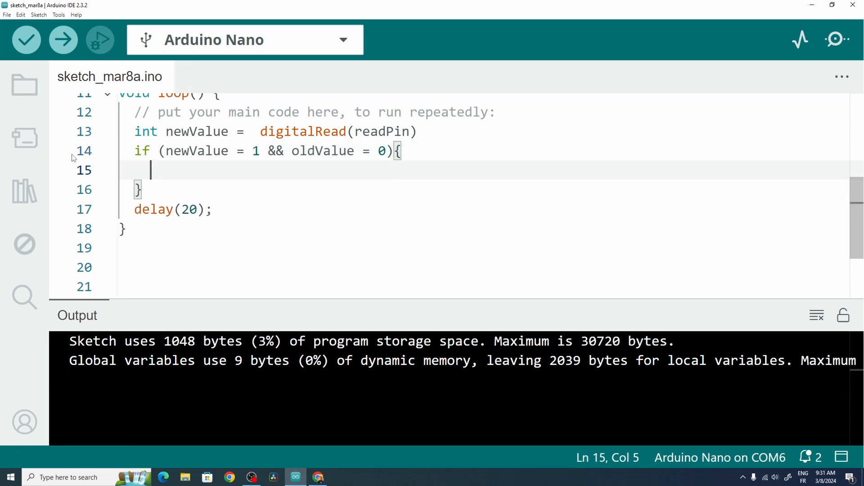
Step: Inside the edge check, write if(isOn){ledPin LOW; isOn = false;} else {ledPin HIGH; isOn = true;}
text(if(isO)
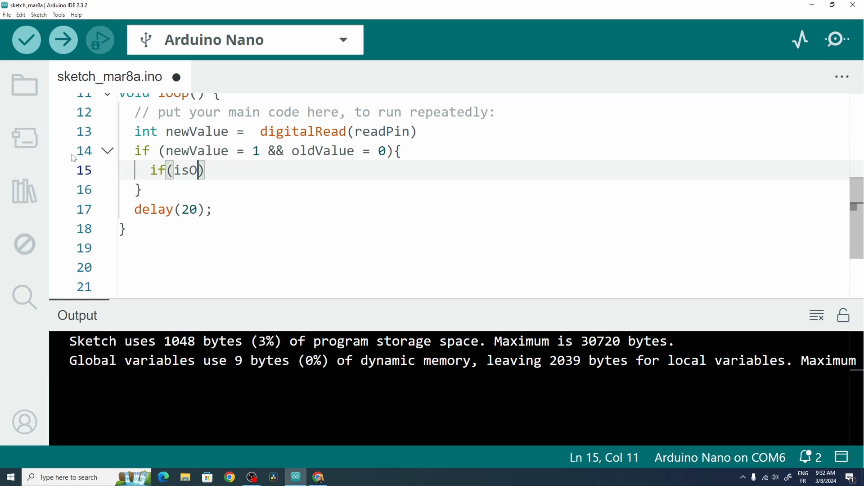
text({)
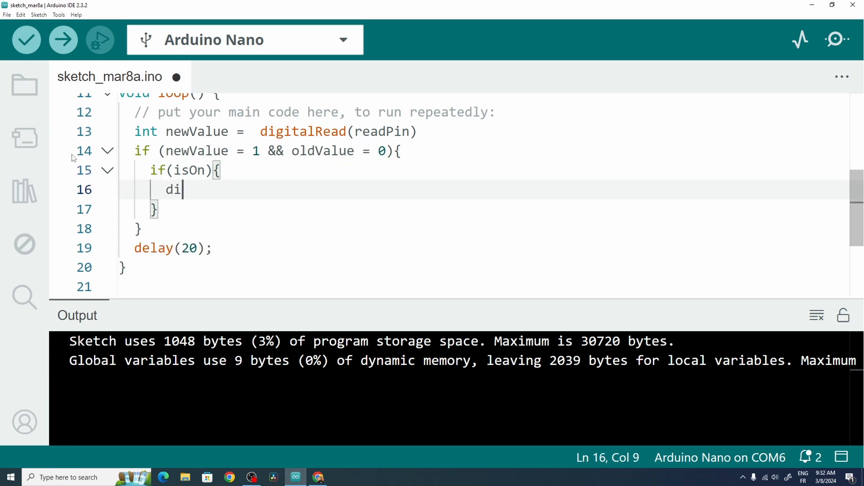
text(gitalWrite(led)
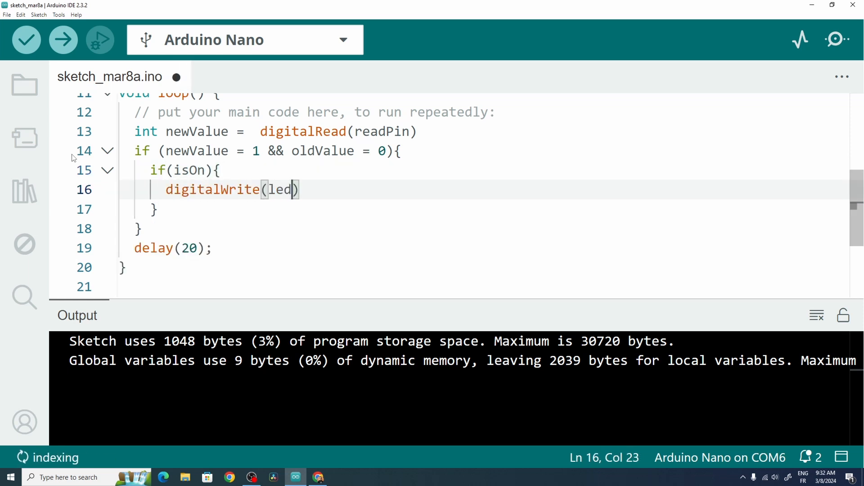
text(Pin, LOW)
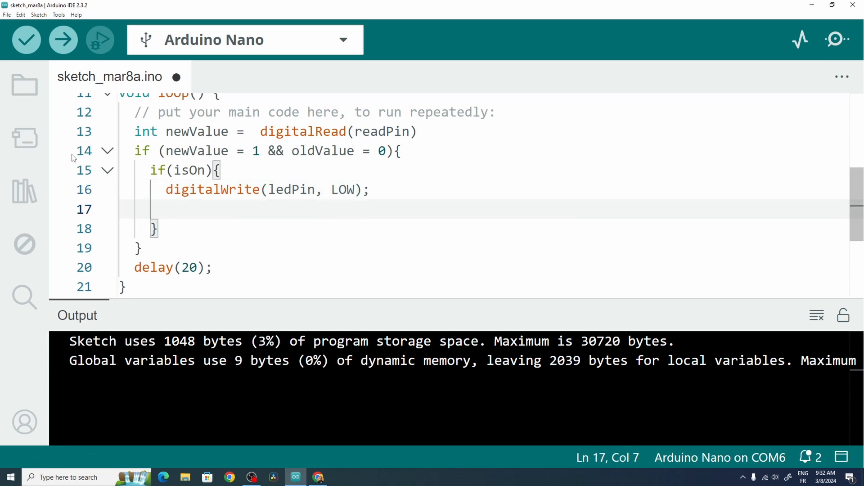
text(isON)
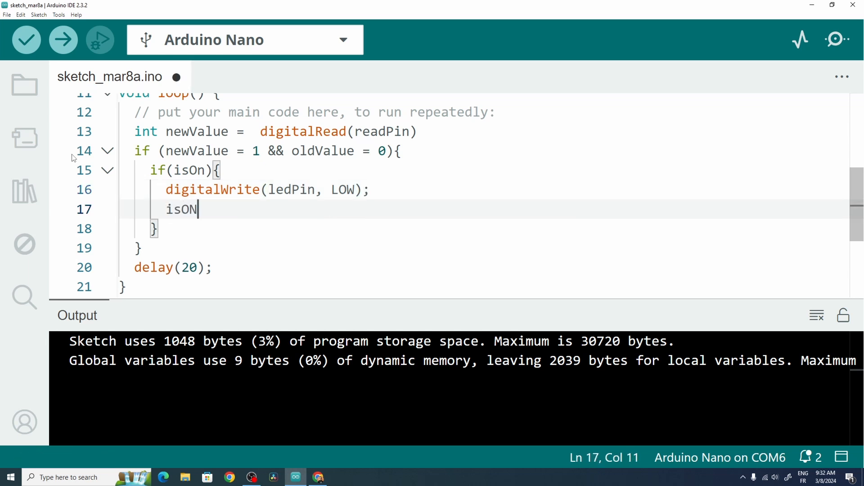
text(= false;)
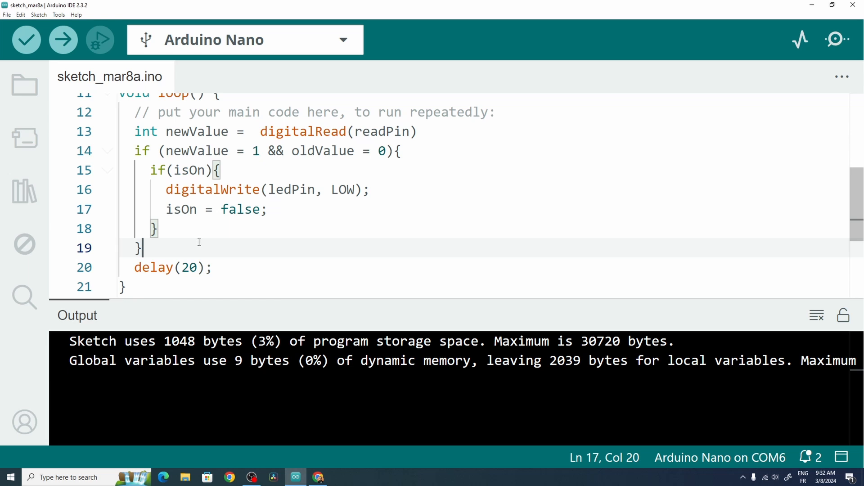
text(else{)
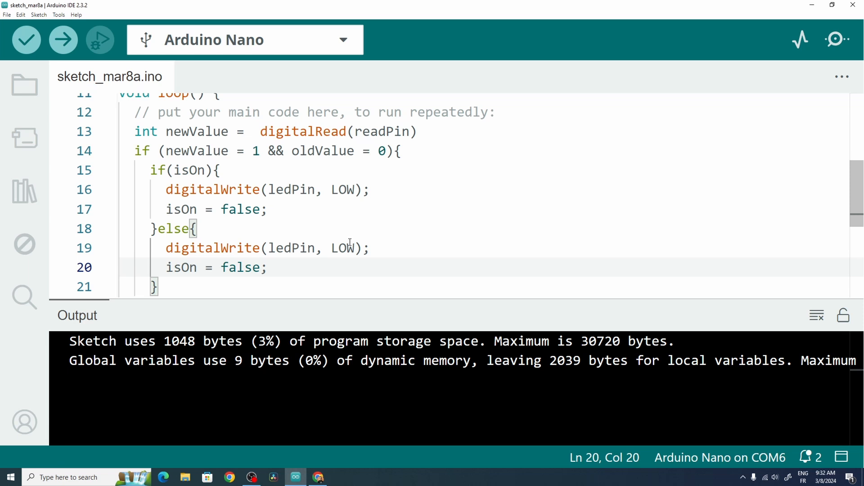
text(HIGH)
text(tur)
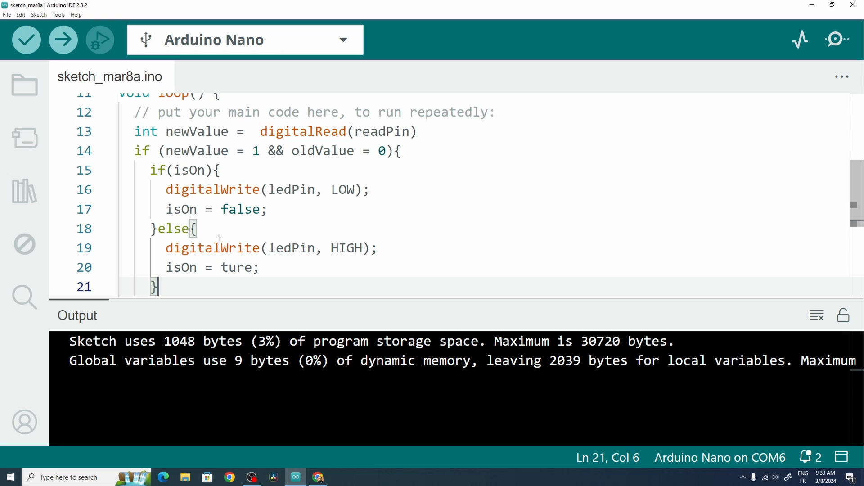
Step: Finish the edge check with oldValue = newValue; to remember the last reading
text(oldValue)
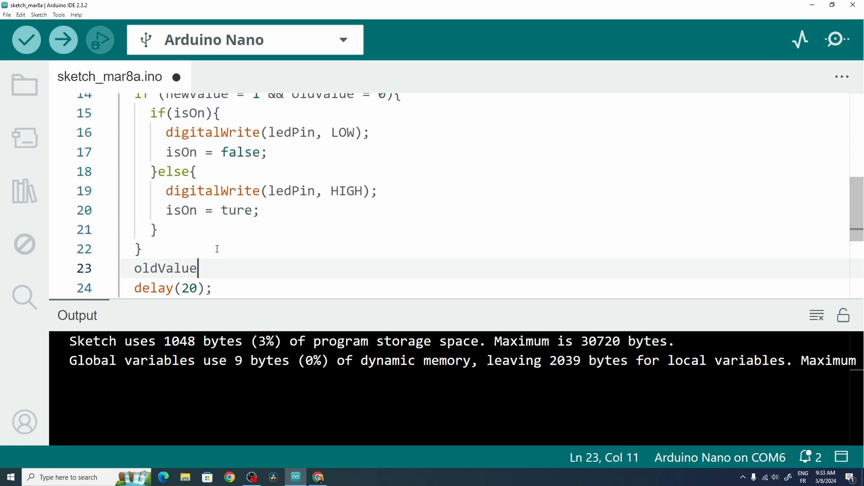
text(= newV)
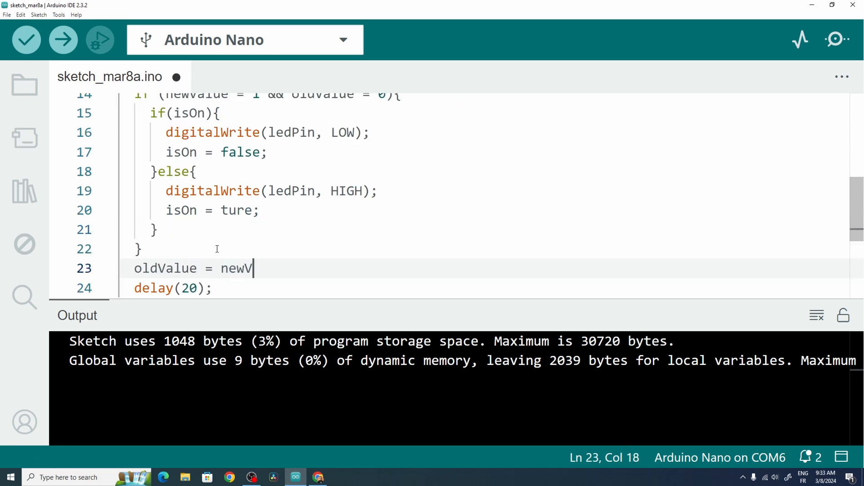
text(alue;)
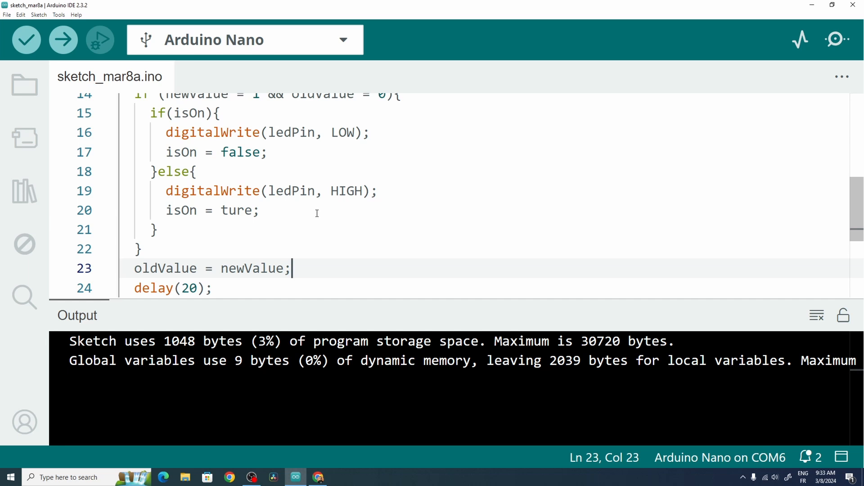
Step: Fix the compile errors (missing semicolon, = to ==, 'ture' to 'true') and upload to the Nano at 1104 bytes
click(26, 39)
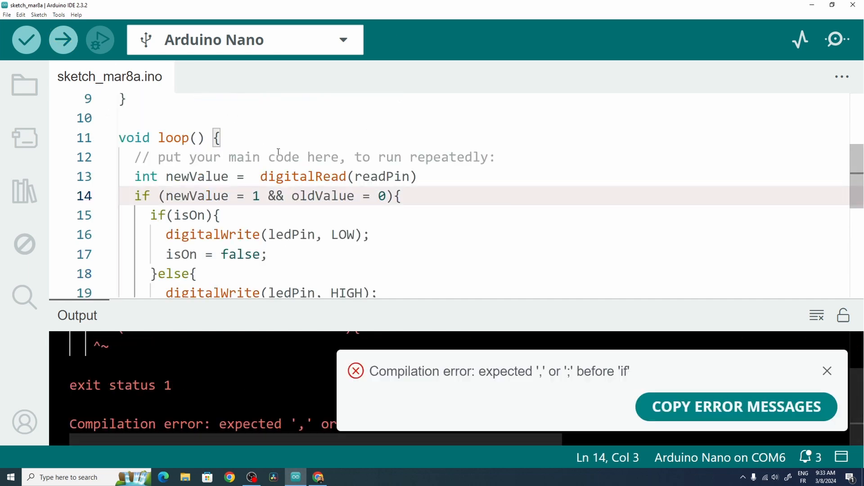
click(419, 177)
text(;)
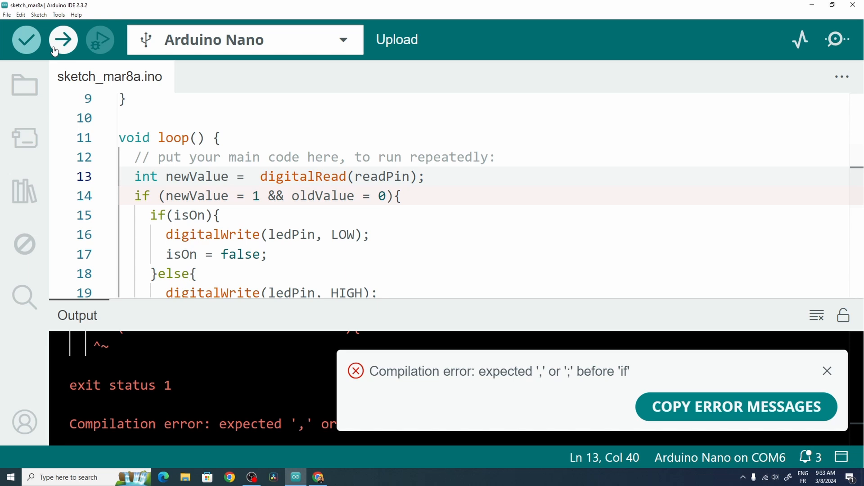
click(63, 39)
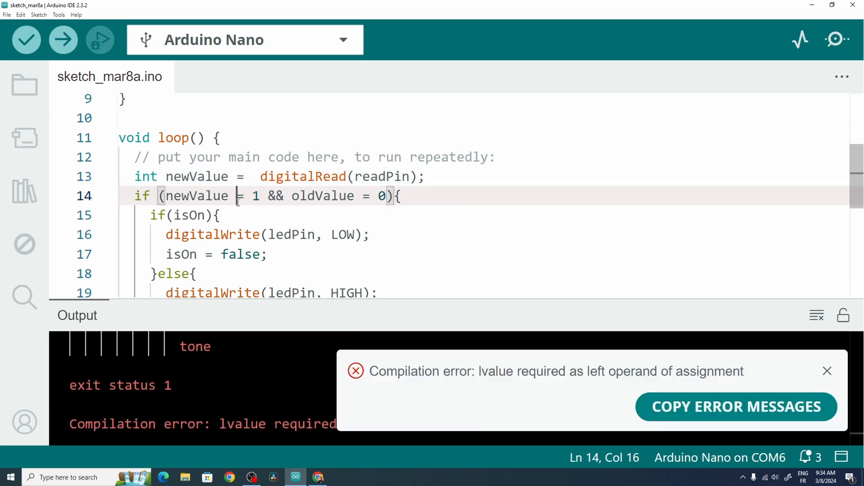
text(=)
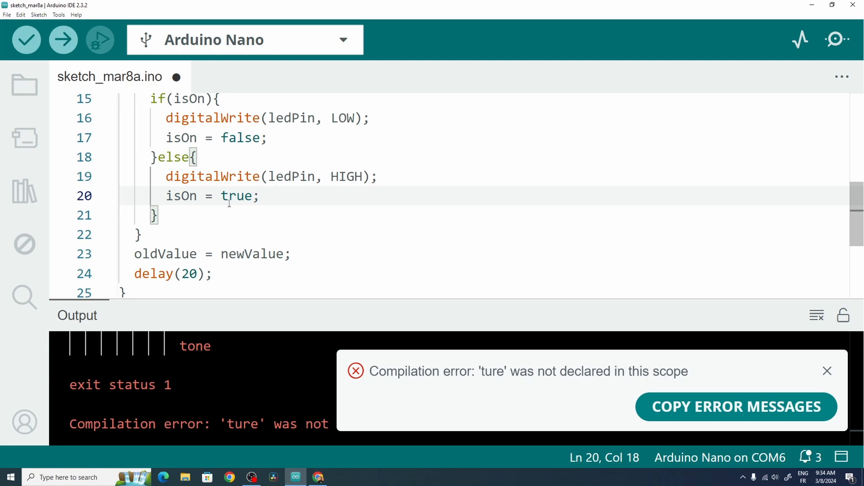
click(63, 39)
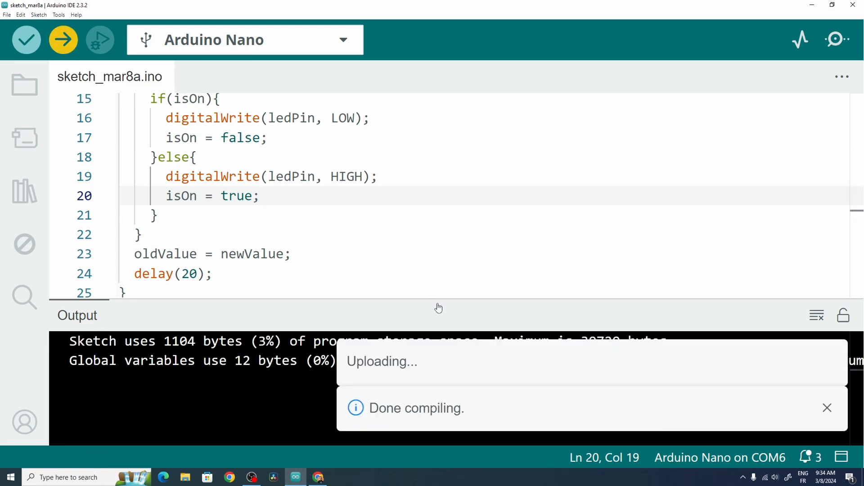